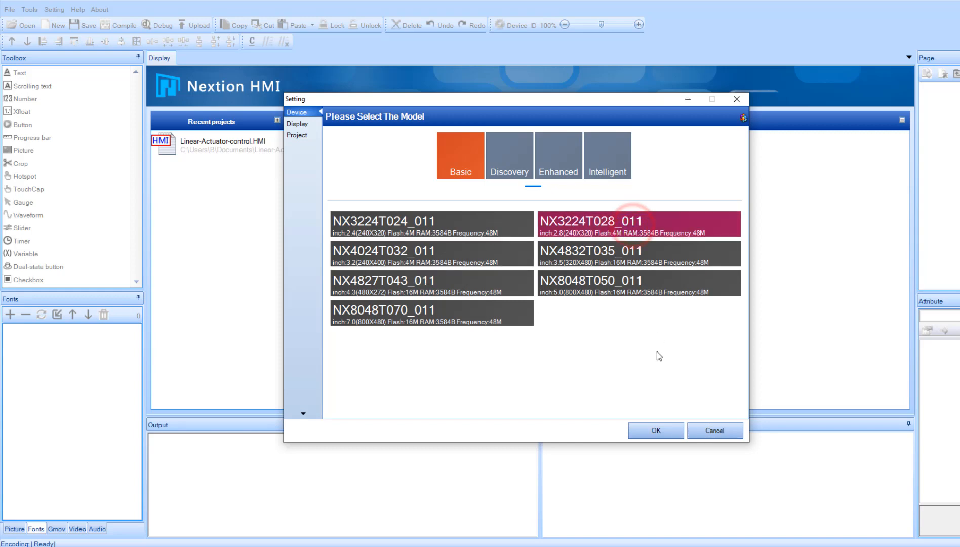
Choose the 2.8-inch NX3224T028_011 model and set the display direction to 90° horizontal
{"action": "left_click", "coordinate": [613, 223]}
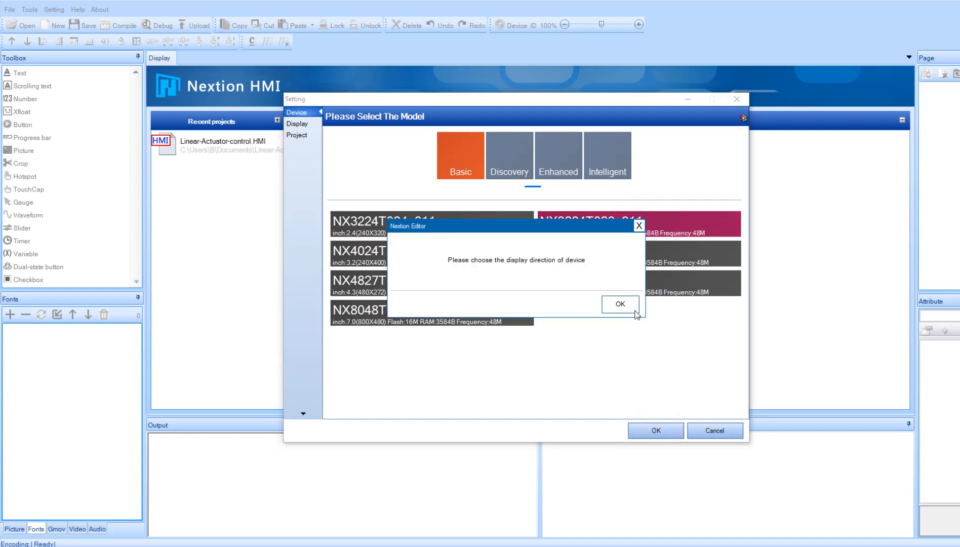
{"action": "left_click", "coordinate": [619, 305]}
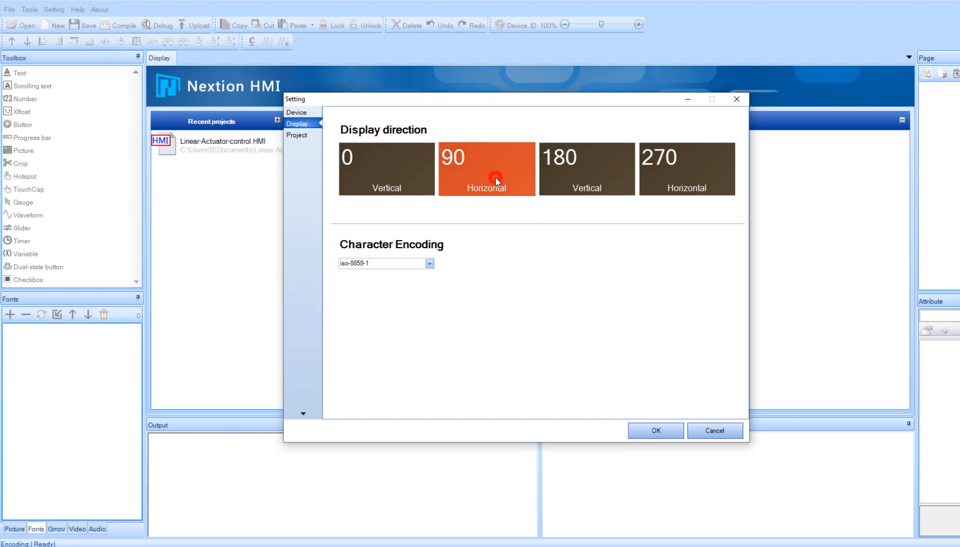
{"action": "left_click", "coordinate": [655, 430]}
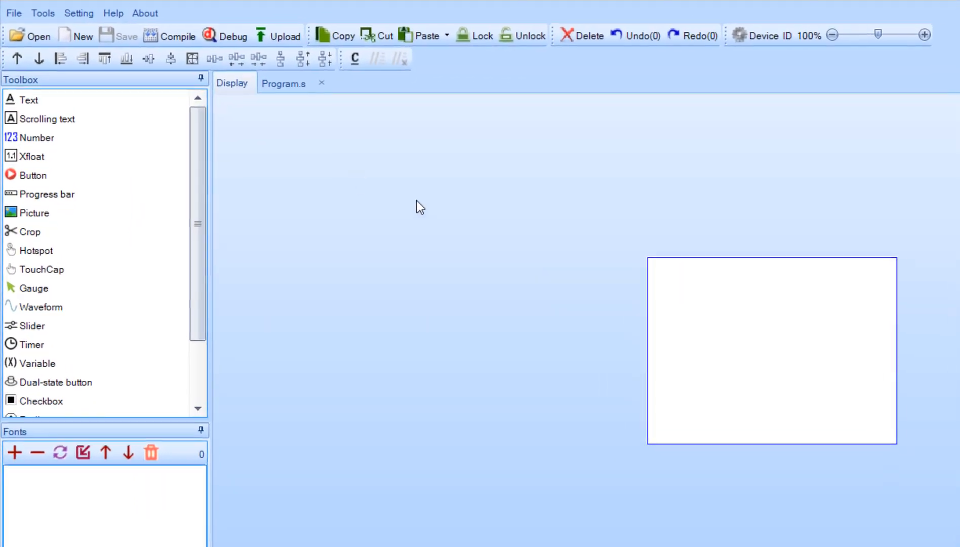
Generate a font named ACTUATOR with the Font Generator and acknowledge the finished message
{"action": "left_click", "coordinate": [42, 13]}
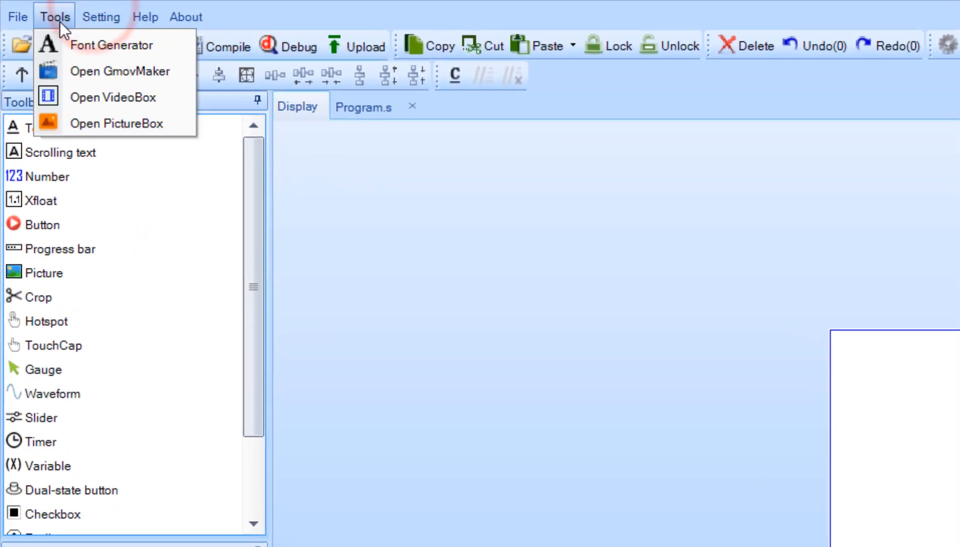
{"action": "left_click", "coordinate": [112, 44]}
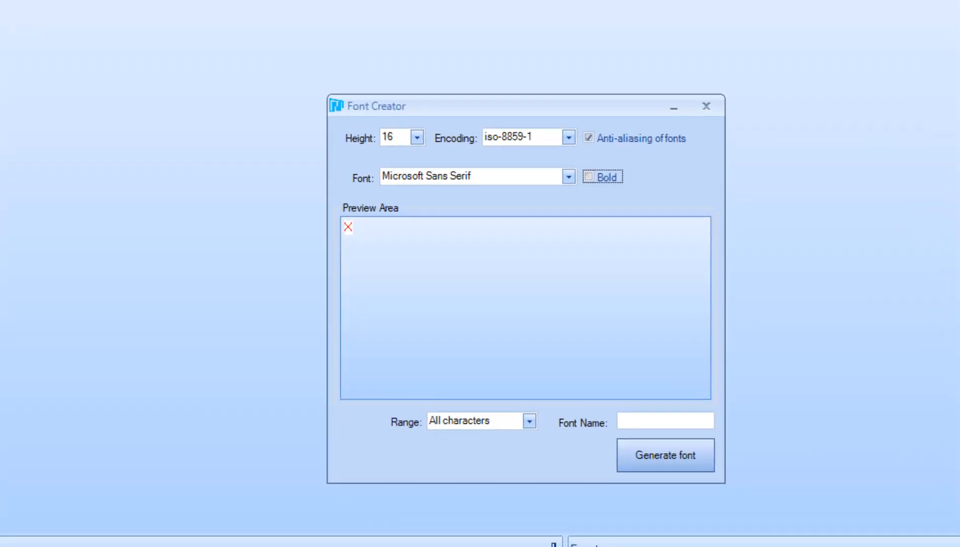
{"action": "left_click", "coordinate": [665, 421]}
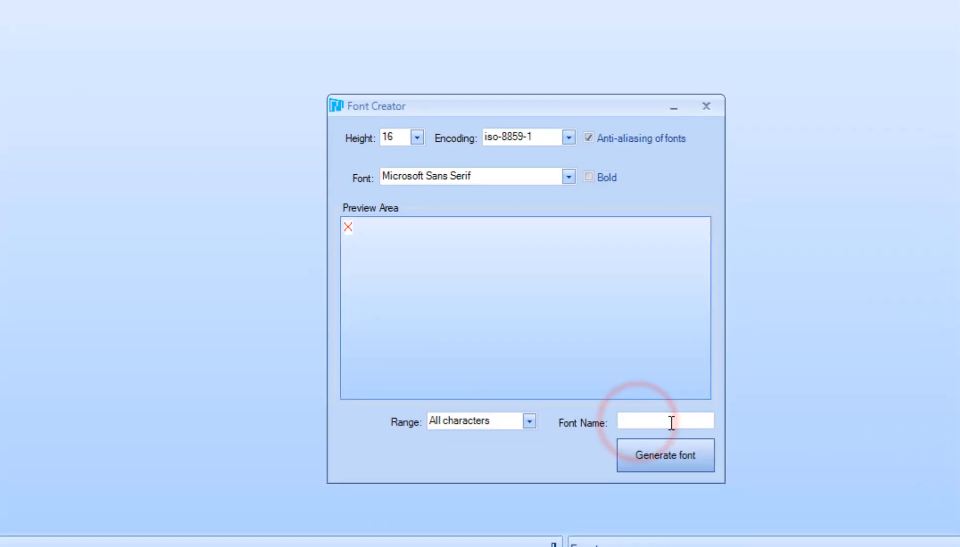
{"action": "type", "text": "ACT"}
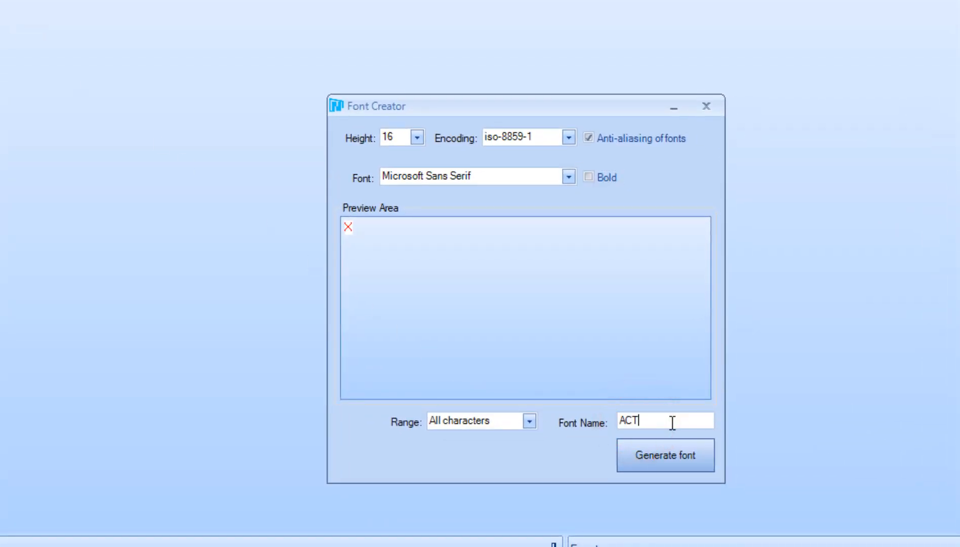
{"action": "type", "text": "UATOR"}
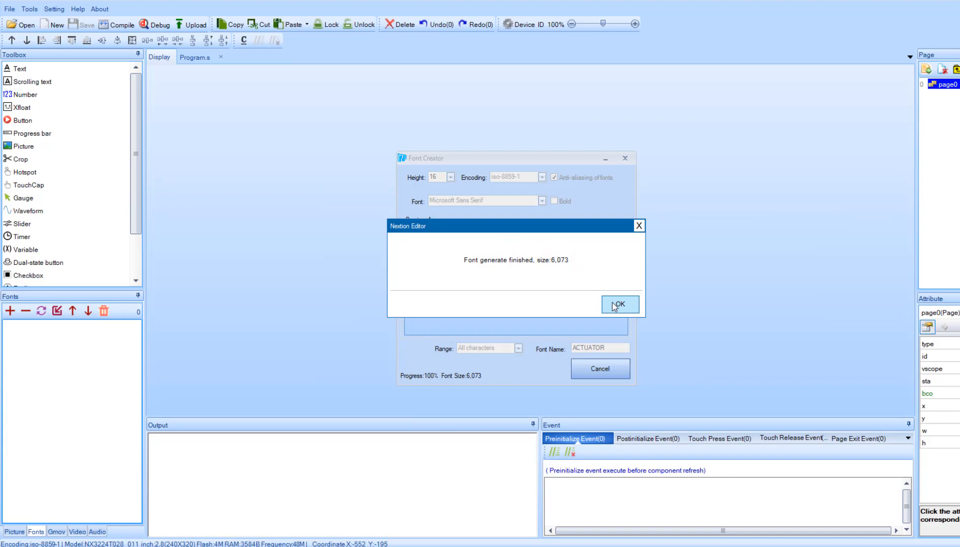
{"action": "left_click", "coordinate": [619, 305]}
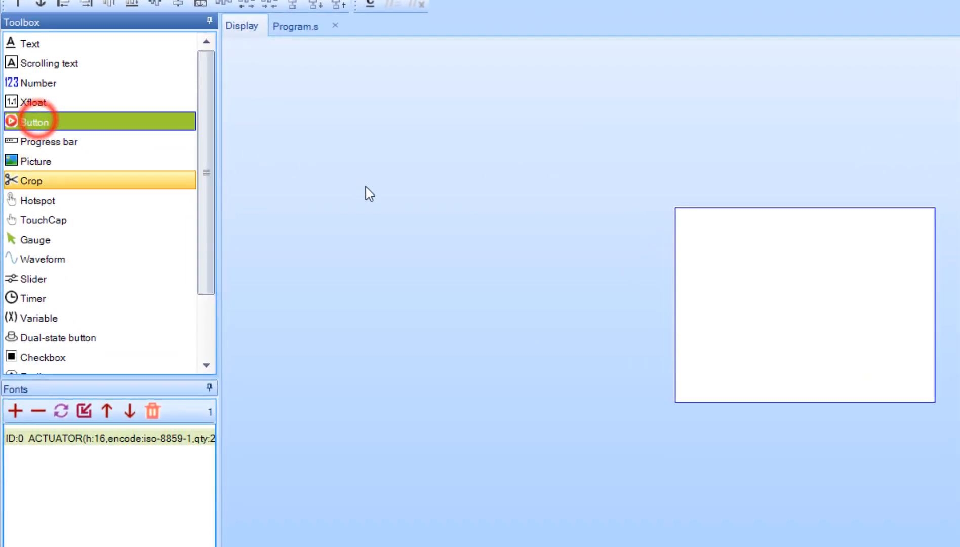
Add buttons b0 and b1 from the Toolbox and drag them side by side near the page centre
{"action": "left_click", "coordinate": [715, 226]}
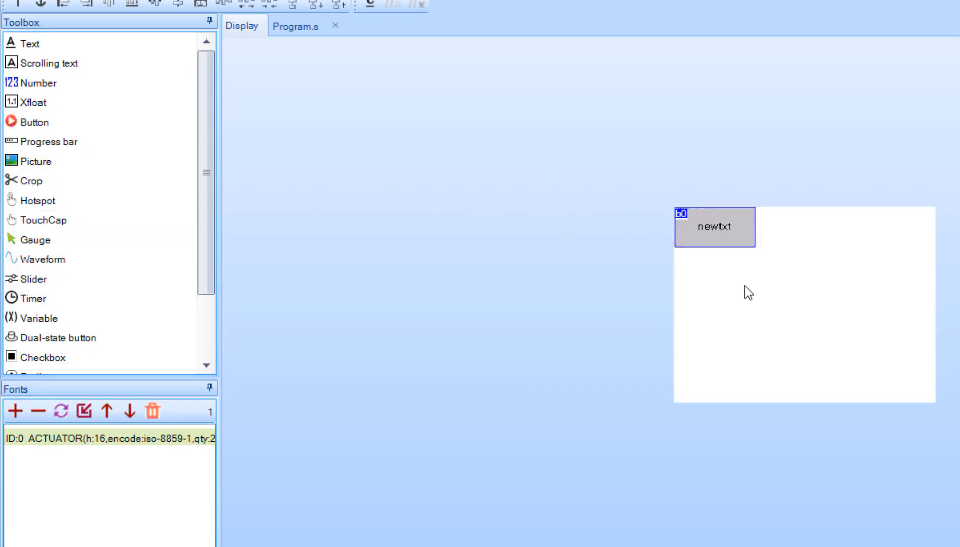
{"action": "left_click_drag", "start_coordinate": [715, 227], "coordinate": [748, 300]}
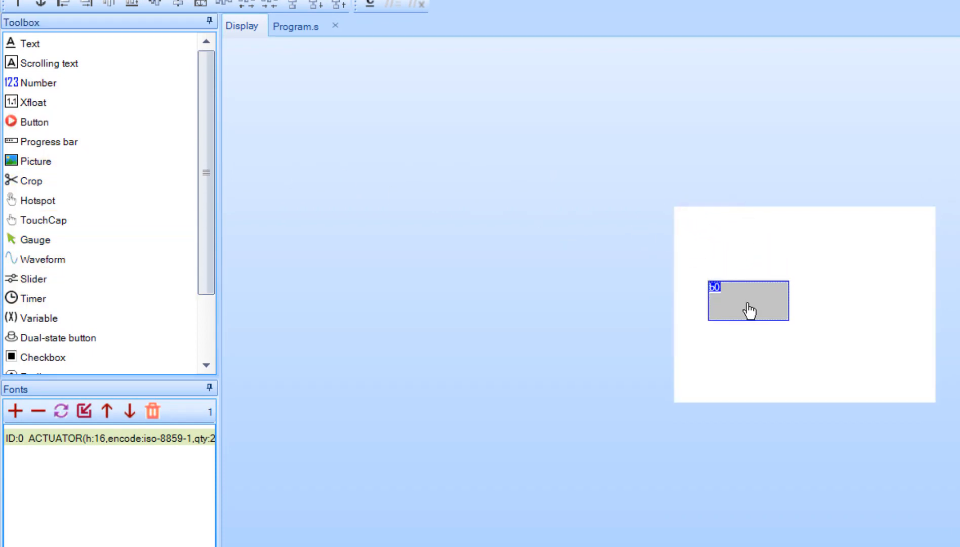
{"action": "type", "text": "newtxt"}
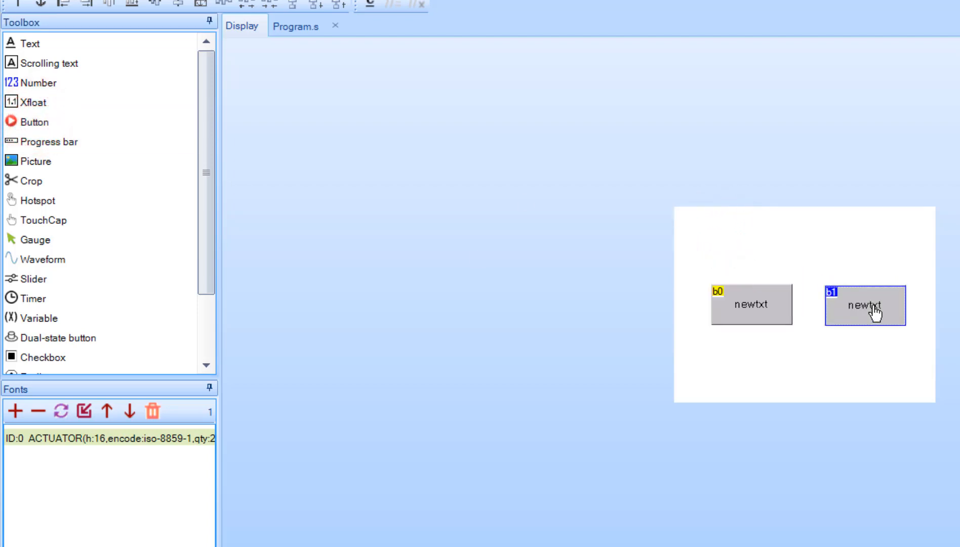
{"action": "left_click", "coordinate": [752, 304]}
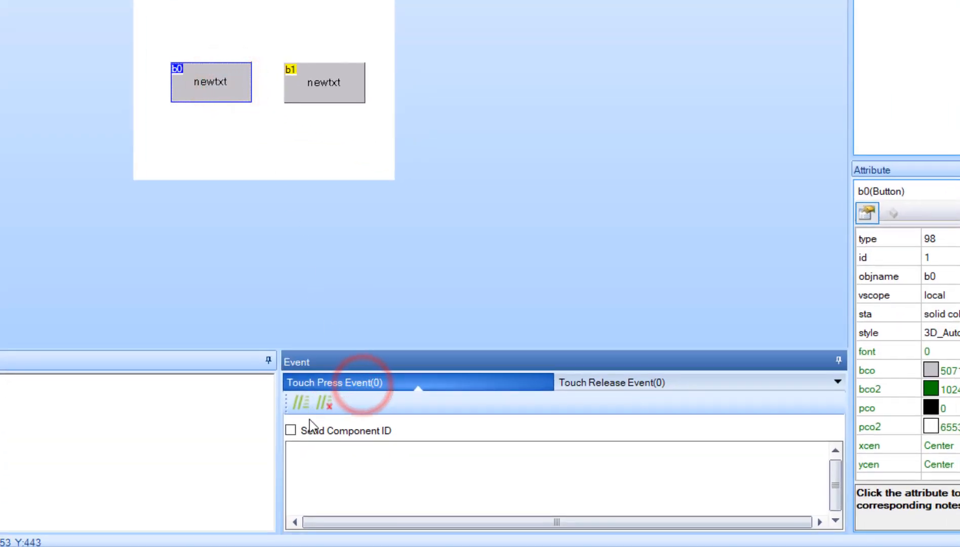
Tick Send Component ID for b0 on press and release, and for b1 on press
{"action": "left_click", "coordinate": [292, 429]}
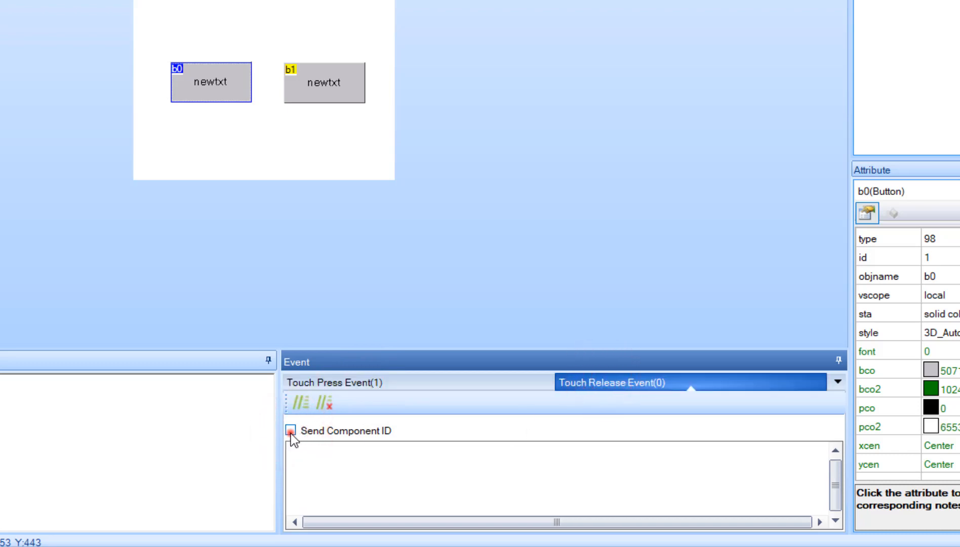
{"action": "left_click", "coordinate": [324, 83]}
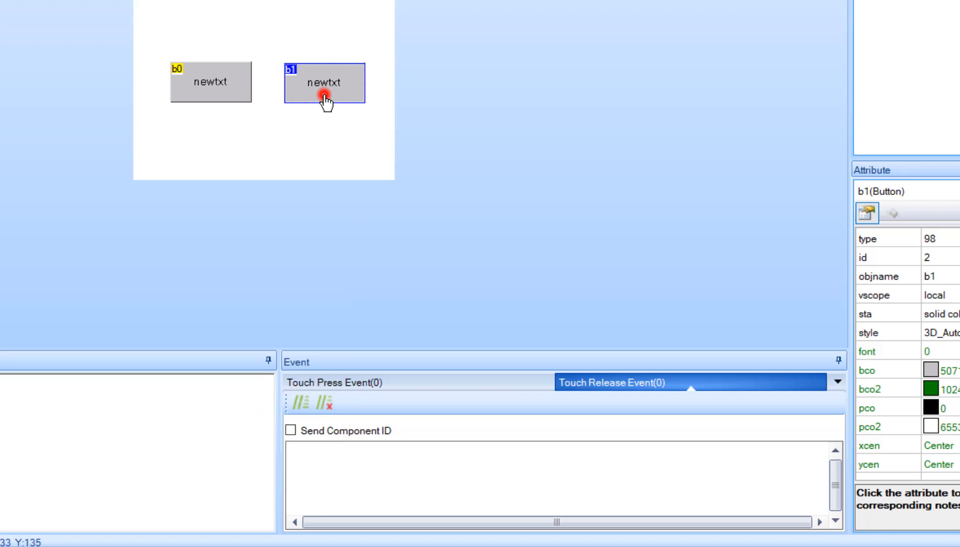
{"action": "left_click", "coordinate": [343, 382]}
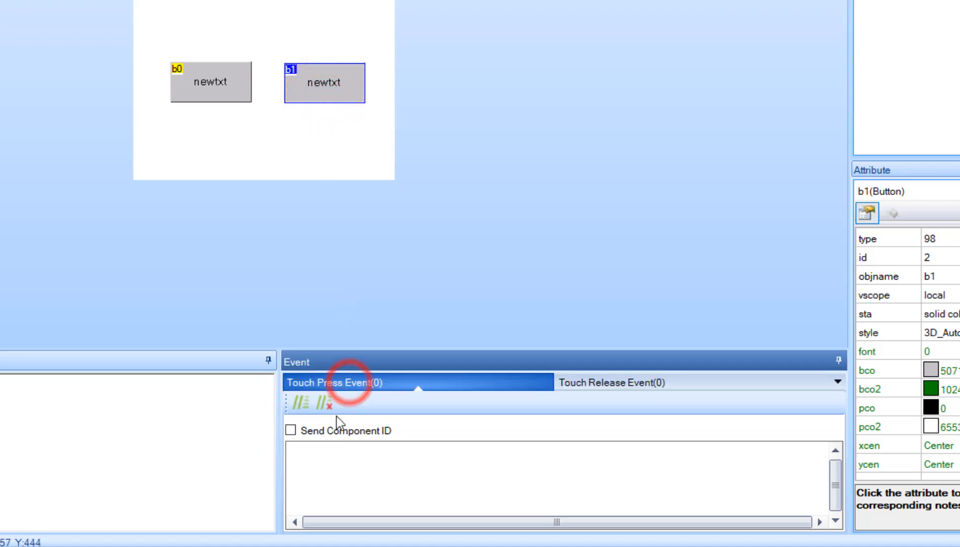
{"action": "left_click", "coordinate": [291, 429]}
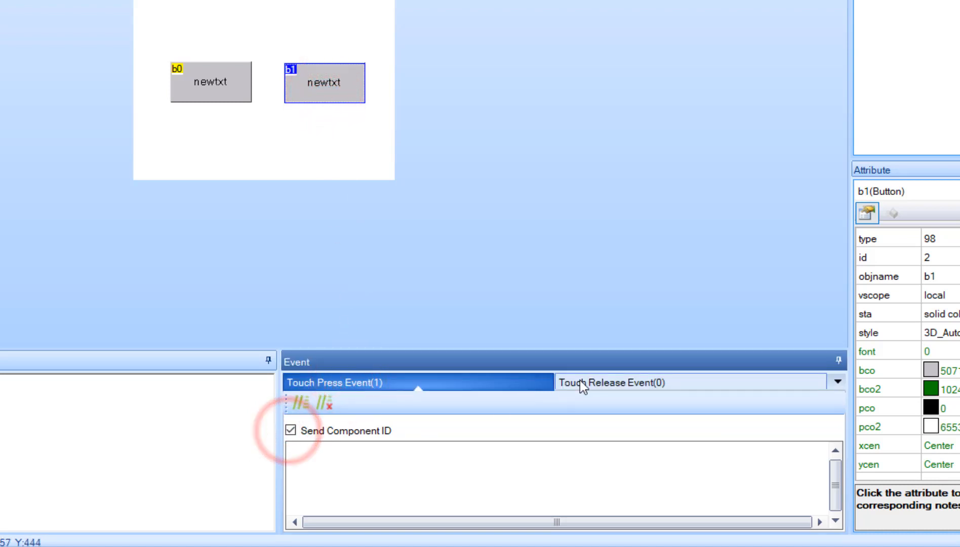
{"action": "left_click", "coordinate": [616, 382]}
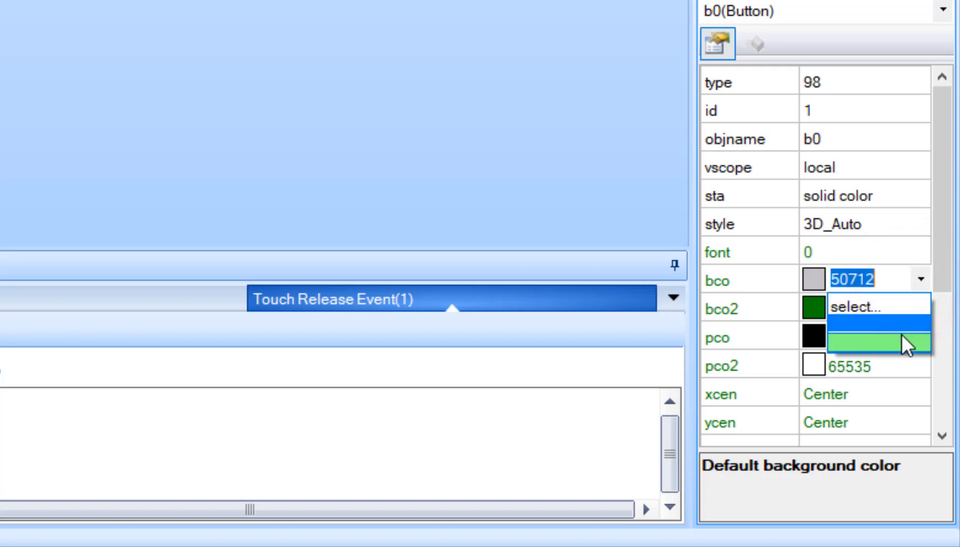
Set b0's bco attribute to light green and its txt to OPEN
{"action": "left_click", "coordinate": [876, 346]}
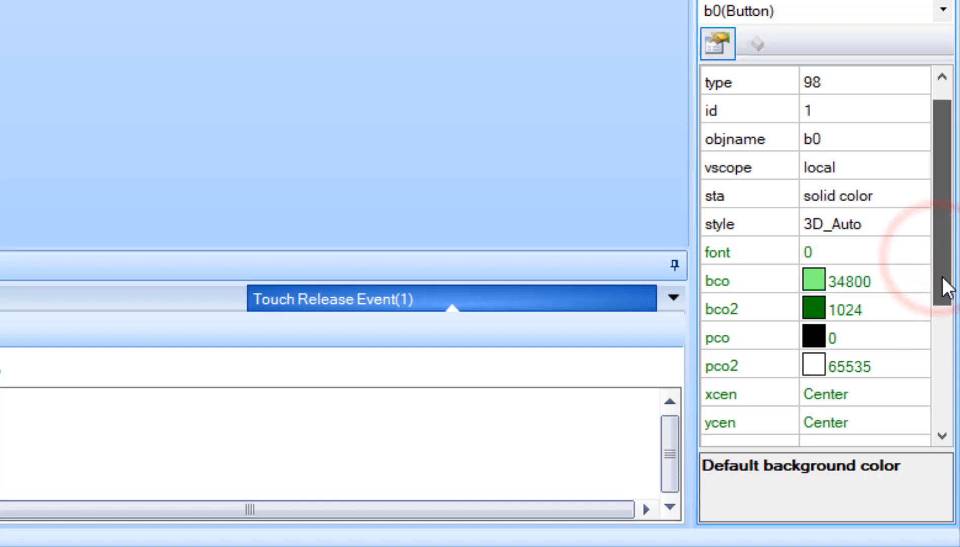
{"action": "scroll", "scroll_direction": "down", "scroll_amount": 3}
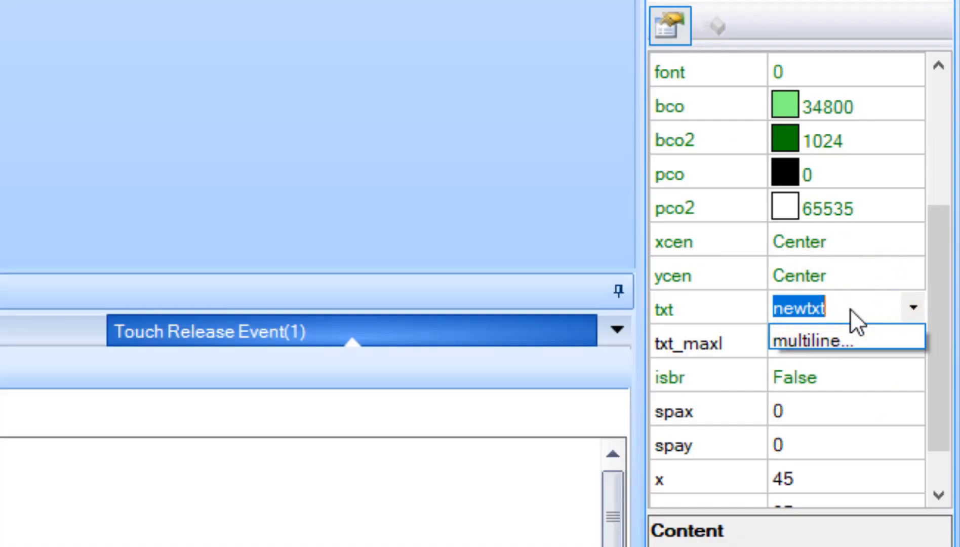
{"action": "type", "text": "OPEN"}
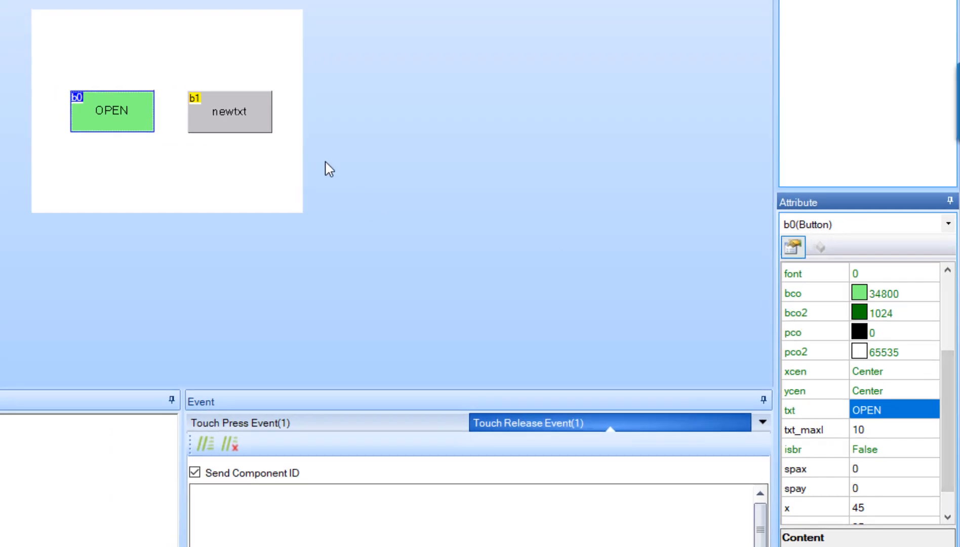
Set b1's bco attribute to blue and its txt to CLOSE
{"action": "left_click", "coordinate": [229, 110]}
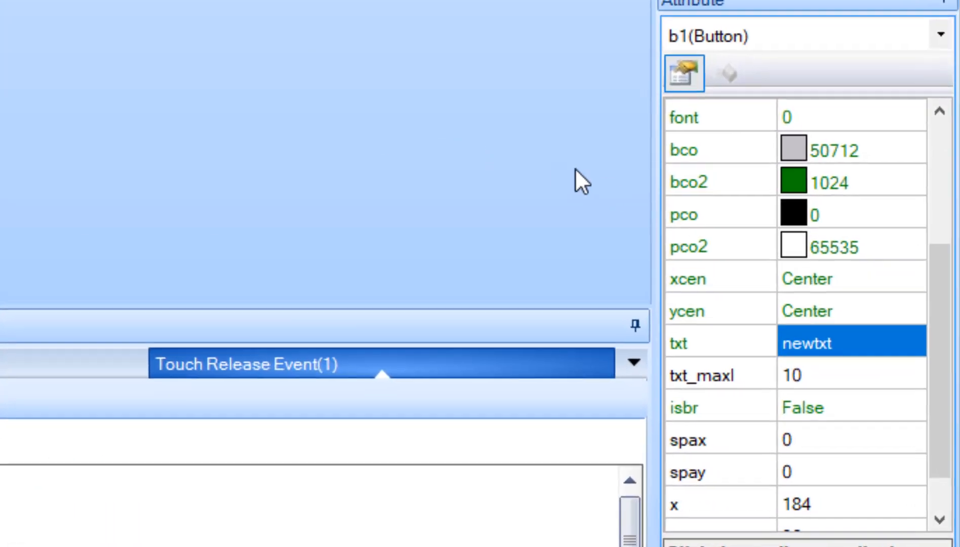
{"action": "left_click", "coordinate": [903, 150]}
{"action": "type", "text": "1055"}
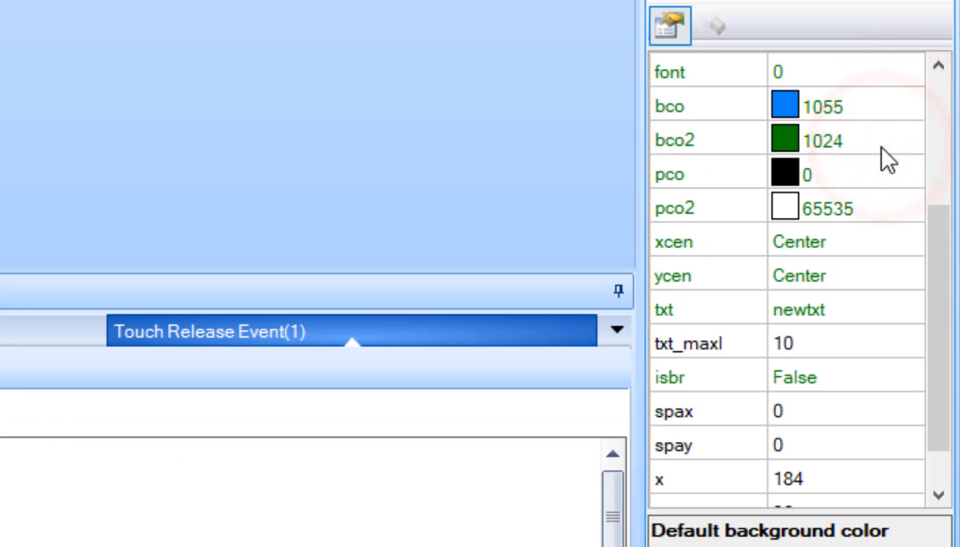
{"action": "mouse_move", "coordinate": [877, 296]}
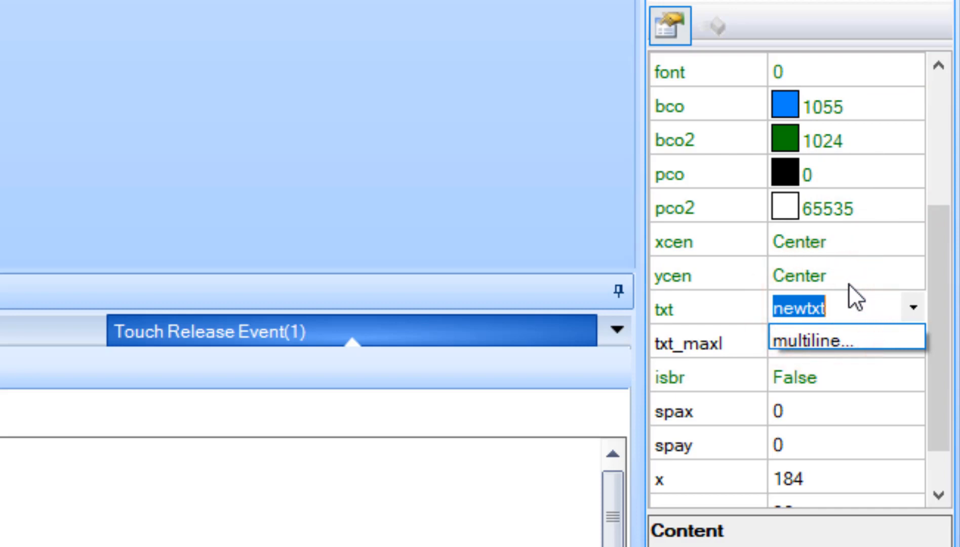
{"action": "type", "text": "CLOSE"}
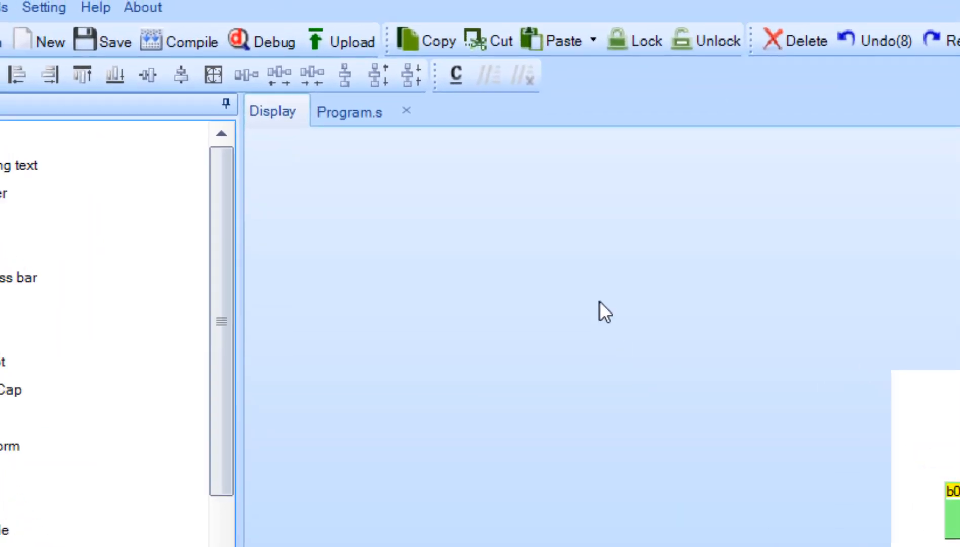
{"action": "left_click", "coordinate": [324, 68]}
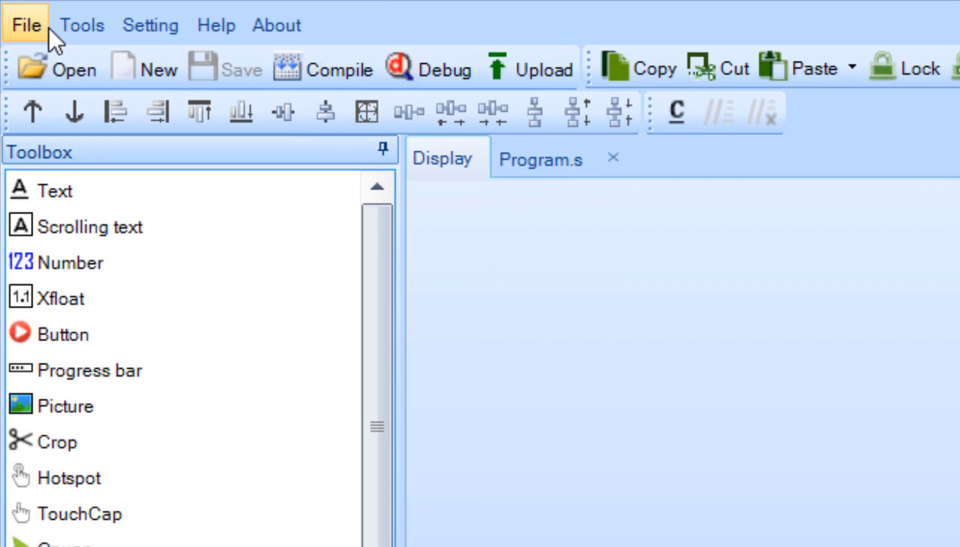
Use File > TFT file output to generate ACTUATOR.tft in the NEXTION folder
{"action": "left_click", "coordinate": [81, 25]}
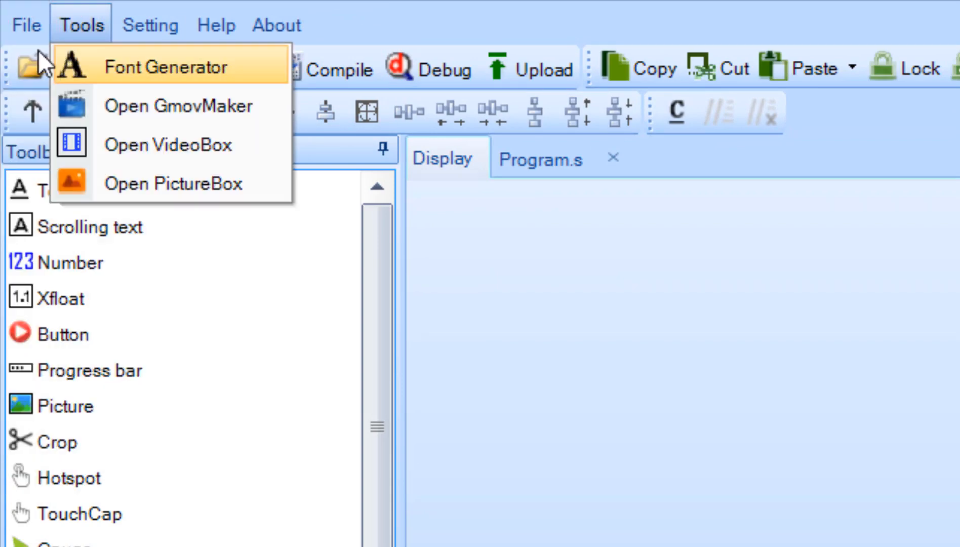
{"action": "left_click", "coordinate": [25, 24]}
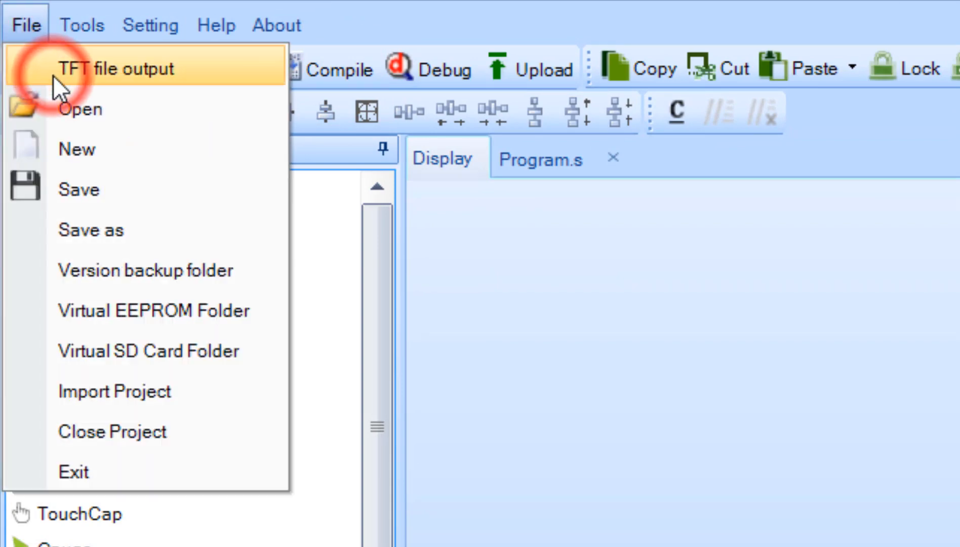
{"action": "left_click", "coordinate": [120, 67]}
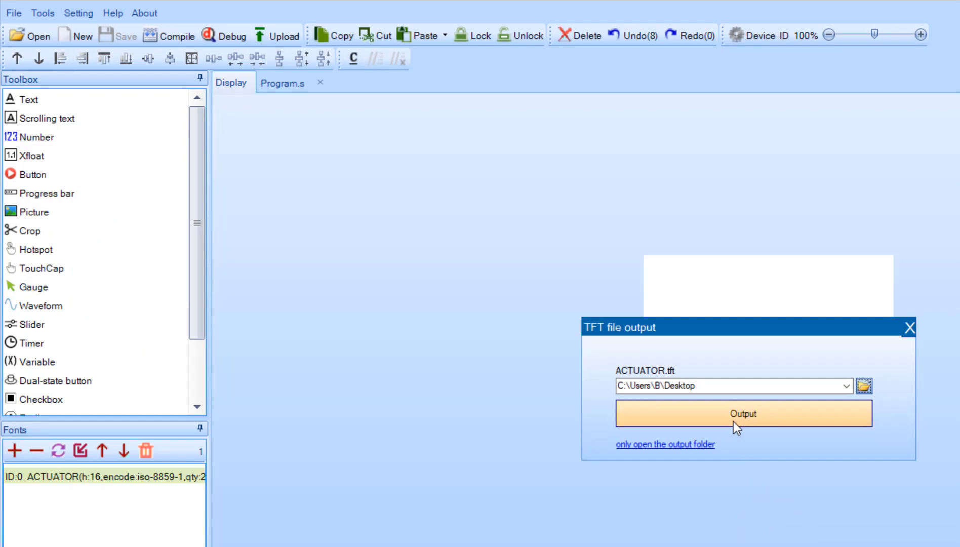
{"action": "left_click", "coordinate": [742, 413]}
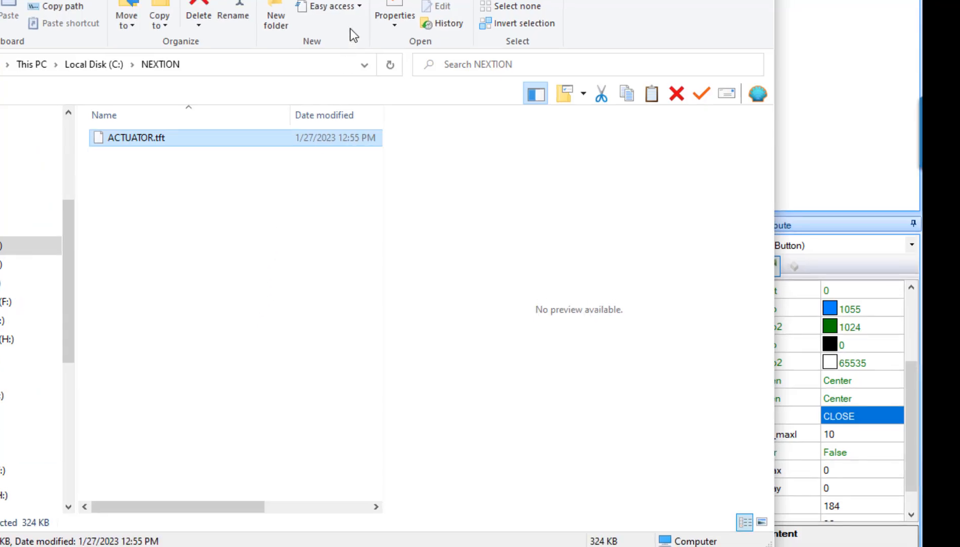
{"action": "mouse_move", "coordinate": [297, 327]}
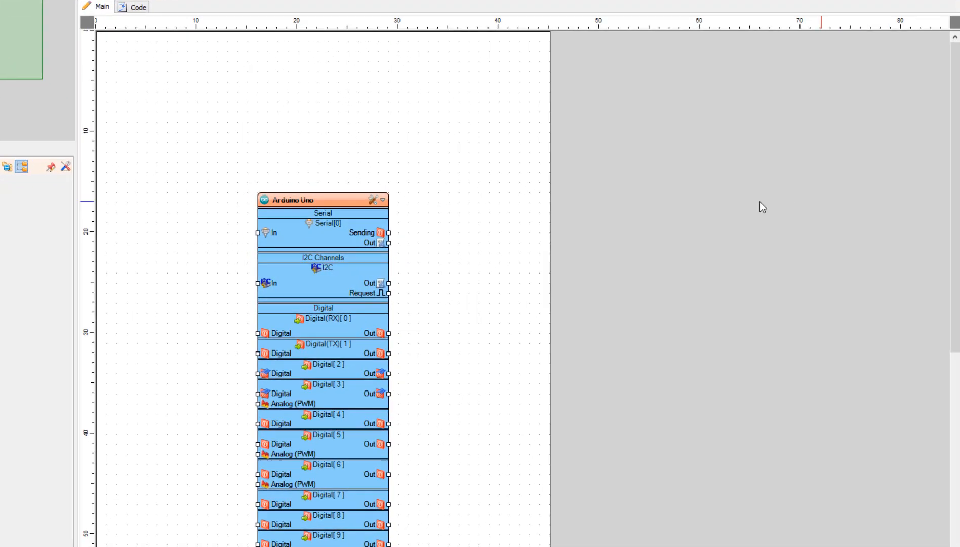
Confirm Arduino Uno in the BoardType dialog
{"action": "left_click", "coordinate": [373, 199]}
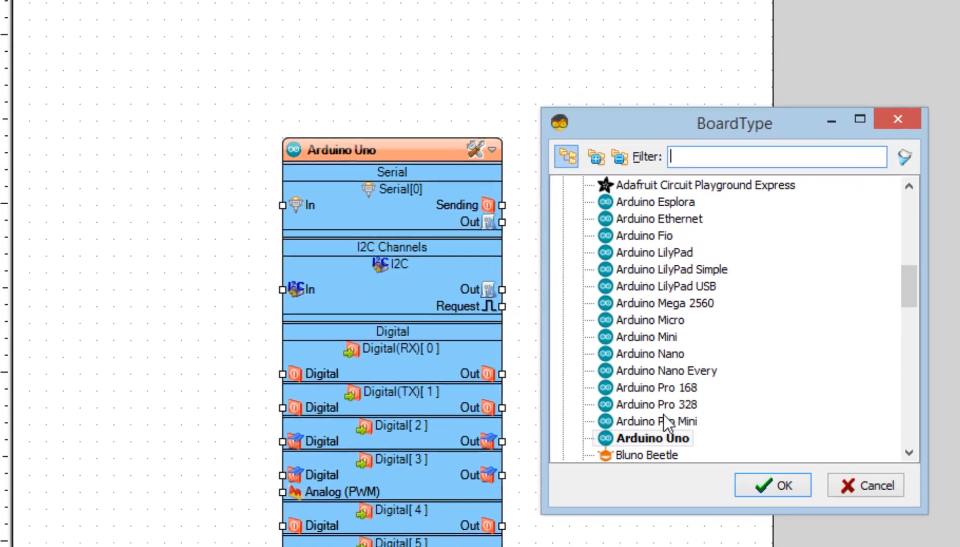
{"action": "left_click", "coordinate": [772, 484]}
{"action": "type", "text": "N"}
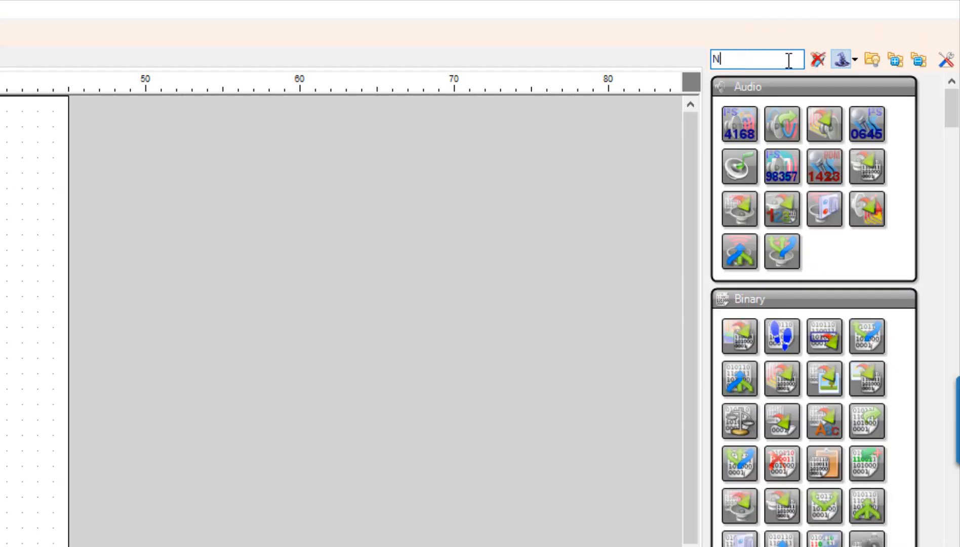
Search the palette for Nextion, Analog Value and L298N and place each on the canvas
{"action": "type", "text": "EXTIO"}
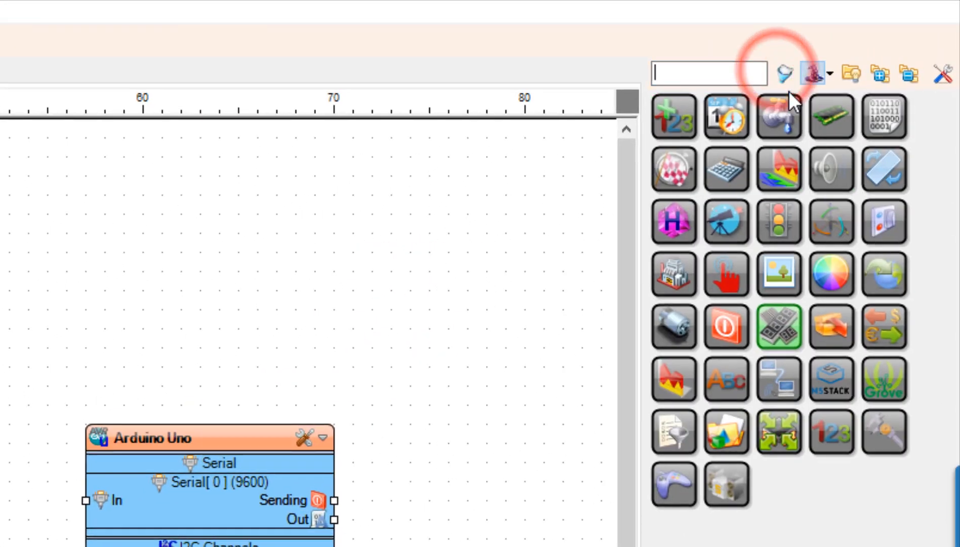
{"action": "type", "text": "AN"}
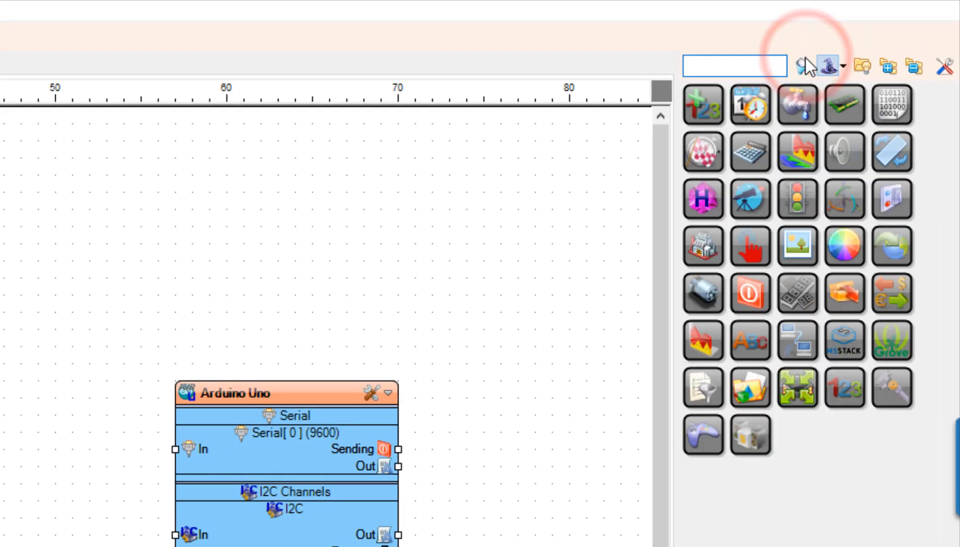
{"action": "type", "text": "L298N"}
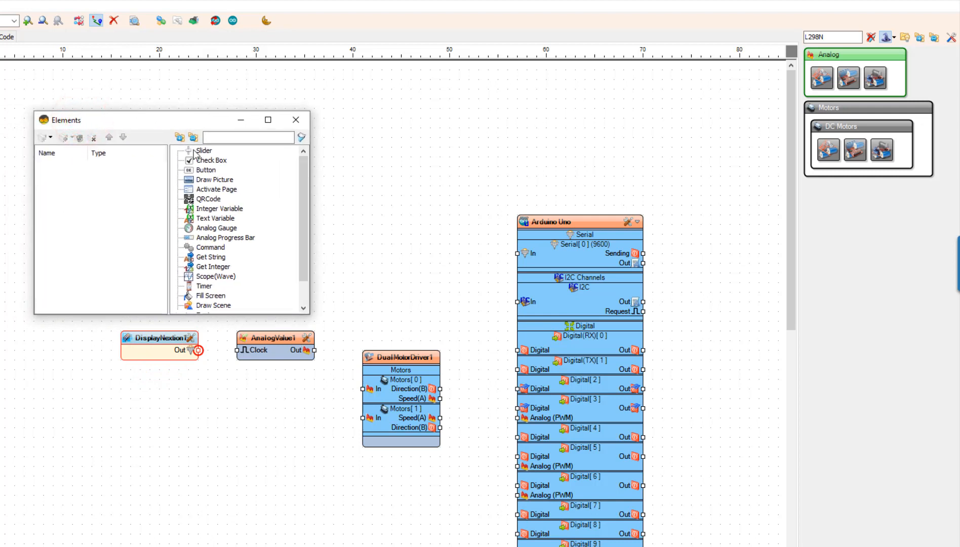
Add two Button elements to the display and name them b0 and b1
{"action": "left_click", "coordinate": [206, 170]}
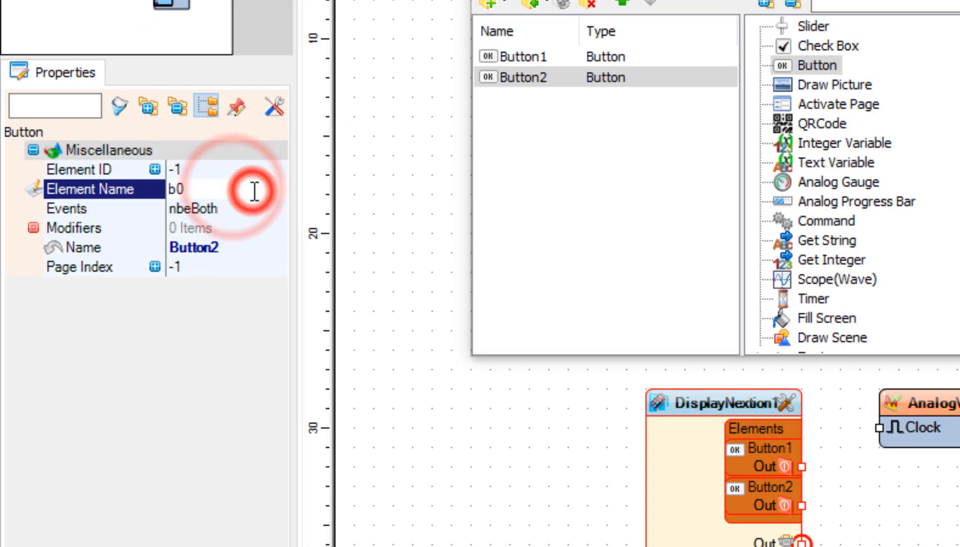
{"action": "key", "text": "Backspace"}
{"action": "type", "text": "1"}
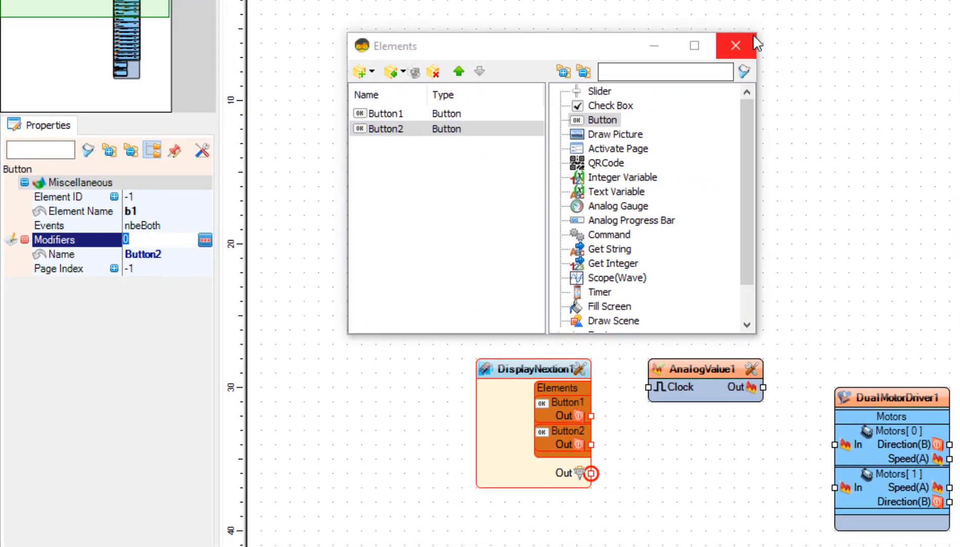
Add Set Value1 with value 1 and Set Value2 with value 0 to AnalogValue1's elements
{"action": "left_click", "coordinate": [735, 46]}
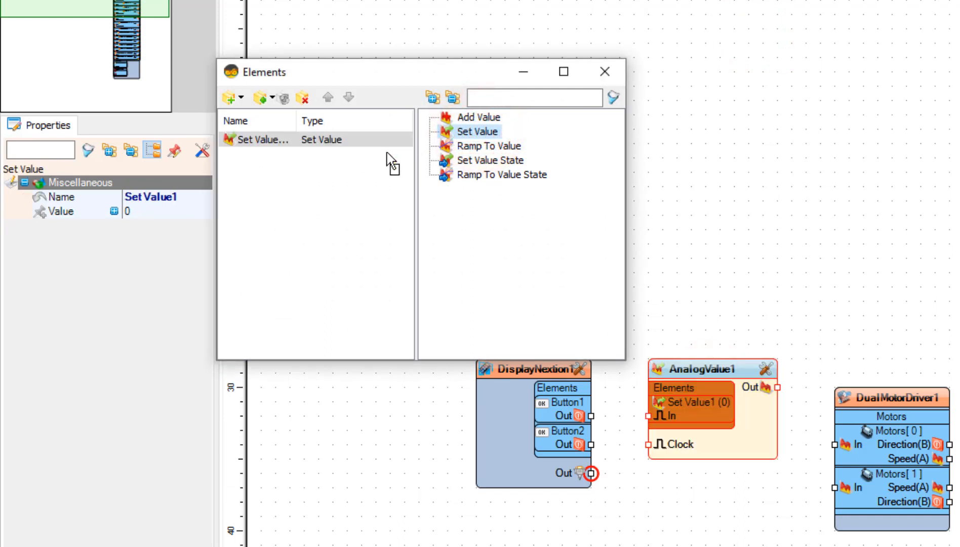
{"action": "left_click", "coordinate": [60, 212]}
{"action": "type", "text": "1"}
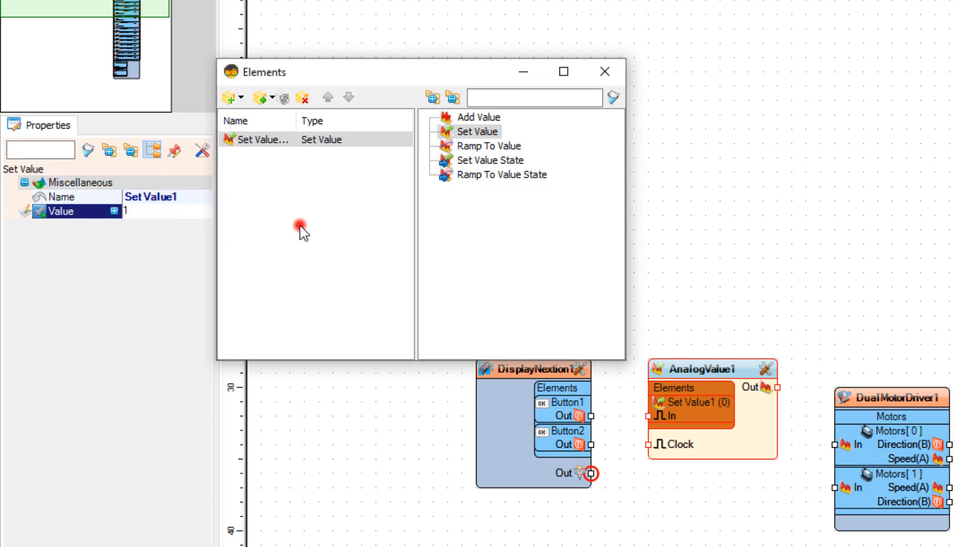
{"action": "left_click", "coordinate": [478, 131]}
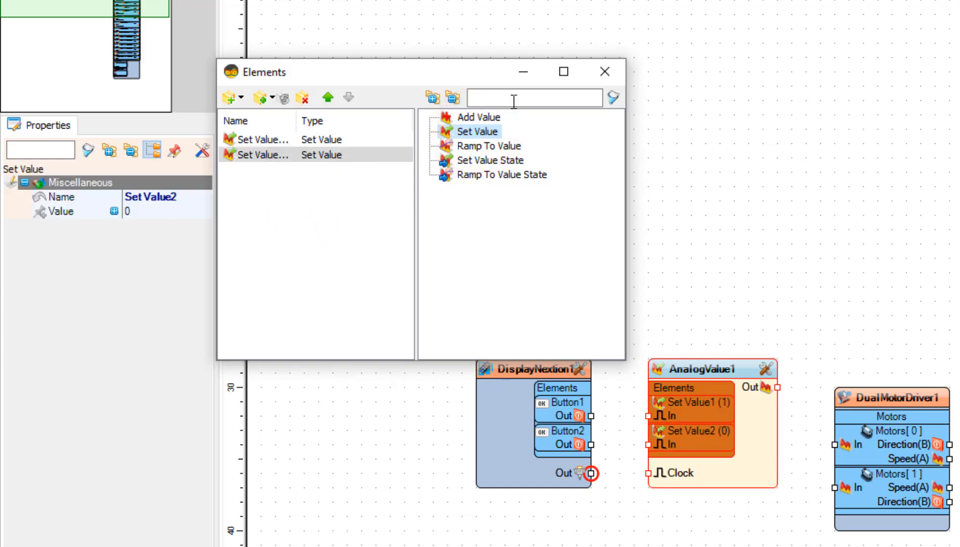
{"action": "left_click", "coordinate": [513, 368]}
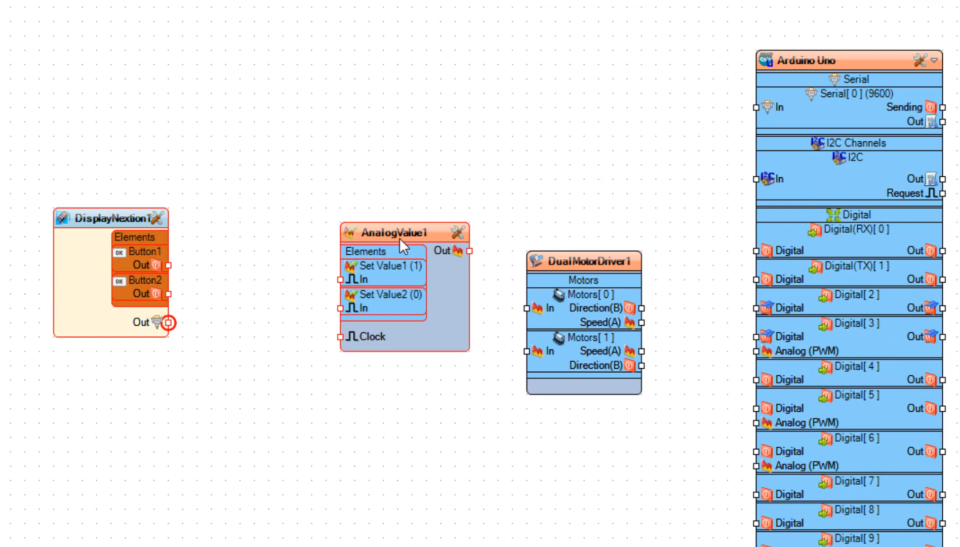
Connect Button1 to Set Value1 and Button2 to Set Value2
{"action": "left_click_drag", "start_coordinate": [401, 233], "coordinate": [347, 233]}
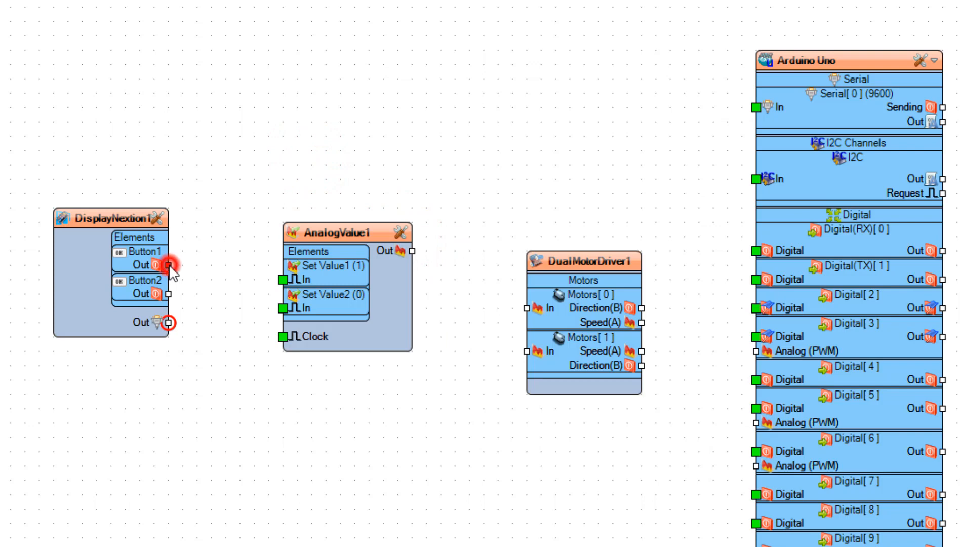
{"action": "left_click_drag", "start_coordinate": [166, 265], "coordinate": [282, 278]}
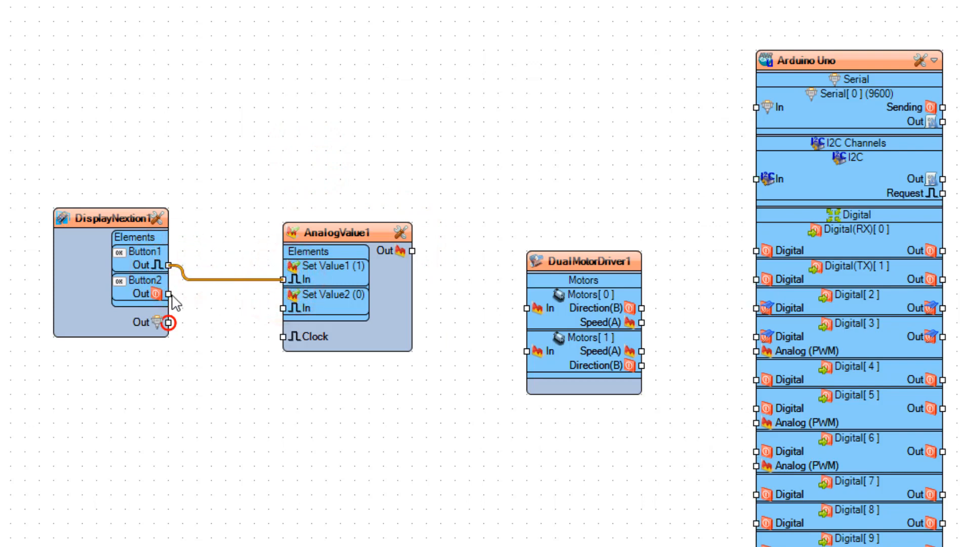
{"action": "left_click_drag", "start_coordinate": [171, 294], "coordinate": [279, 308]}
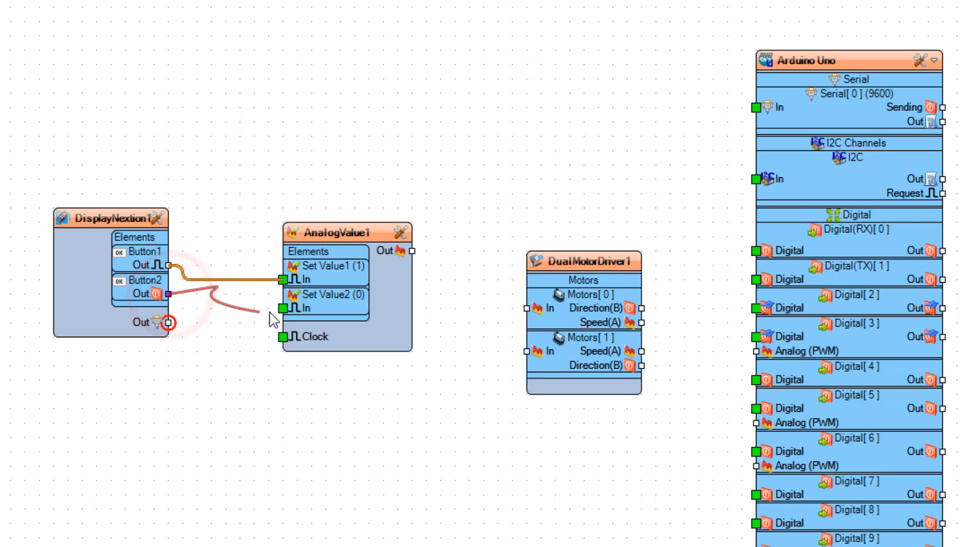
{"action": "left_click_drag", "start_coordinate": [165, 294], "coordinate": [285, 309]}
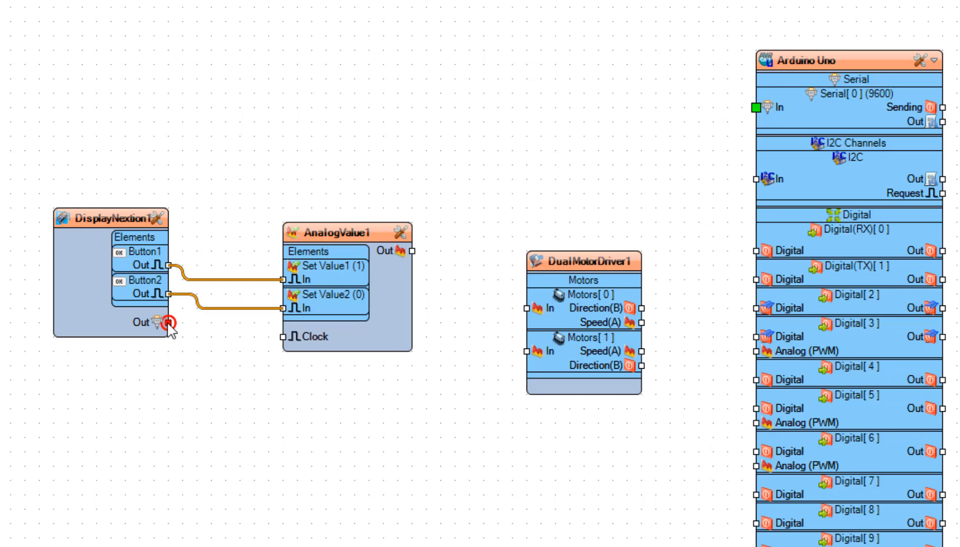
Wire the display to Serial[0], AnalogValue1 to Motors[0], and motor 0 direction to digital pin 8
{"action": "left_click_drag", "start_coordinate": [168, 321], "coordinate": [764, 113]}
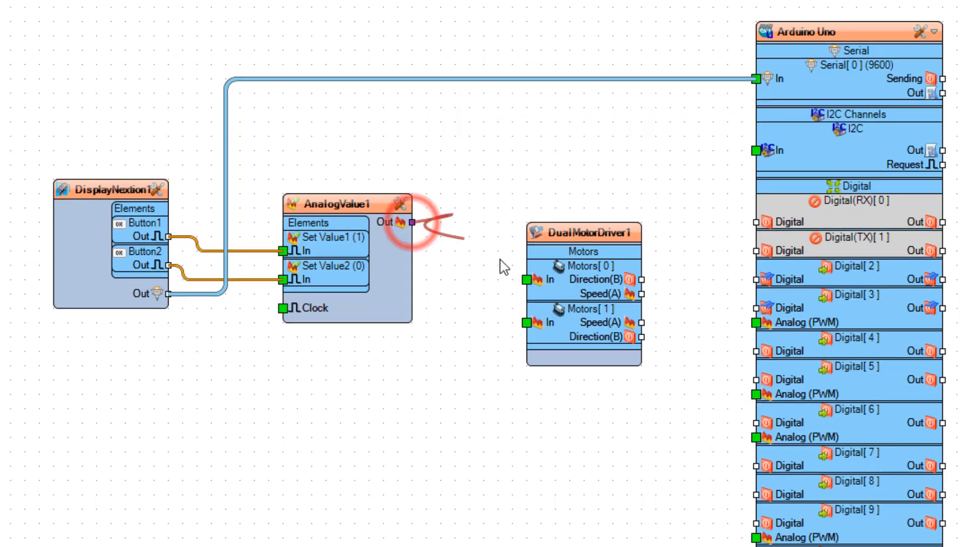
{"action": "left_click_drag", "start_coordinate": [397, 222], "coordinate": [529, 281]}
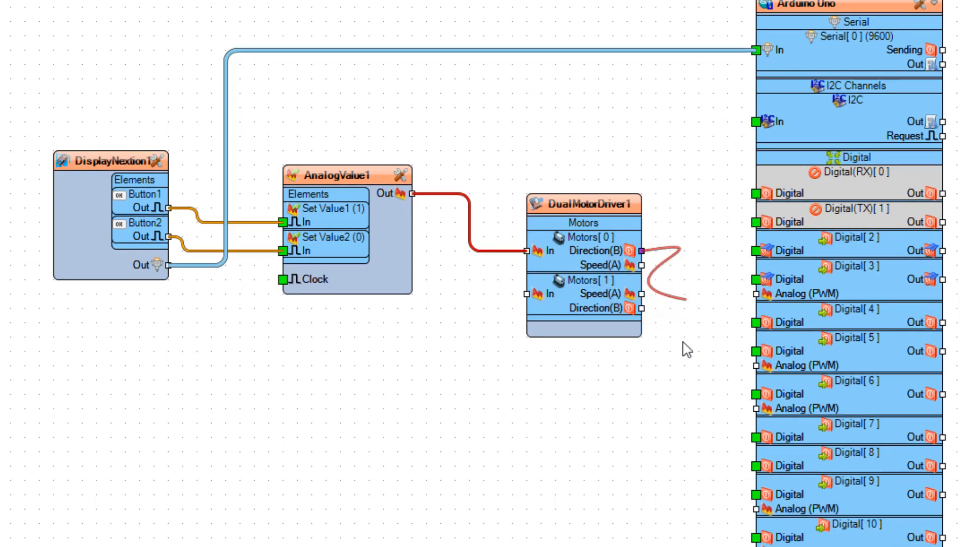
{"action": "left_click_drag", "start_coordinate": [642, 250], "coordinate": [747, 456]}
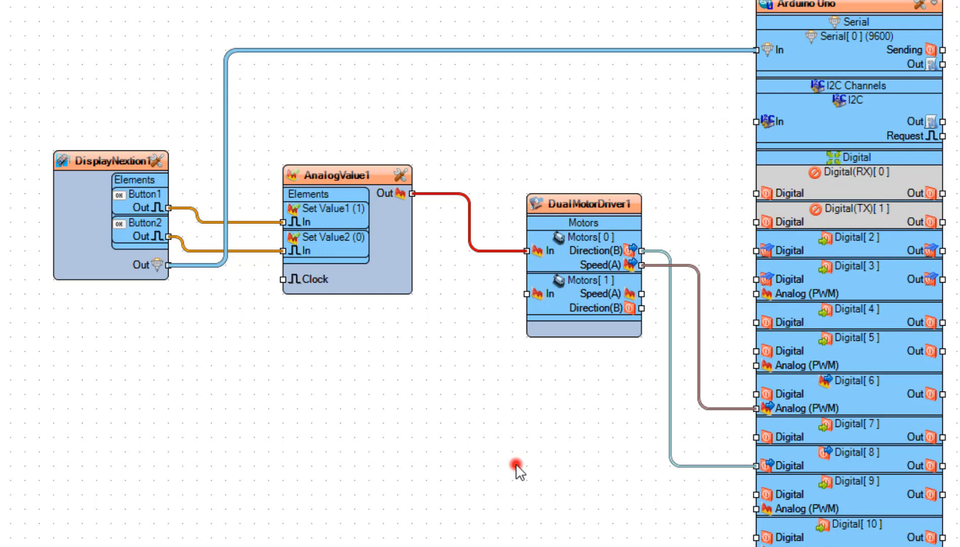
Show the build settings listing Arduino Uno as board and COM13 as upload port
{"action": "scroll", "scroll_direction": "down", "scroll_amount": 3}
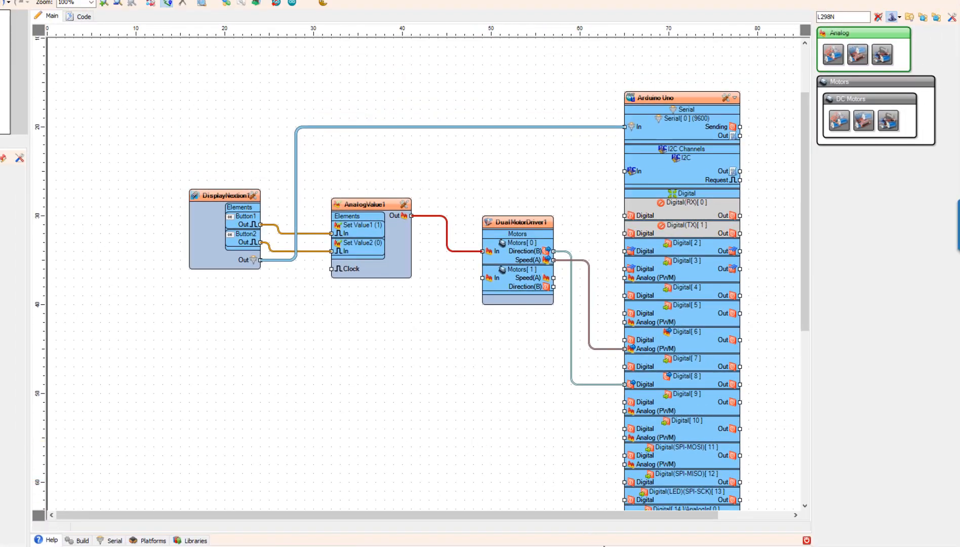
{"action": "left_click", "coordinate": [81, 540]}
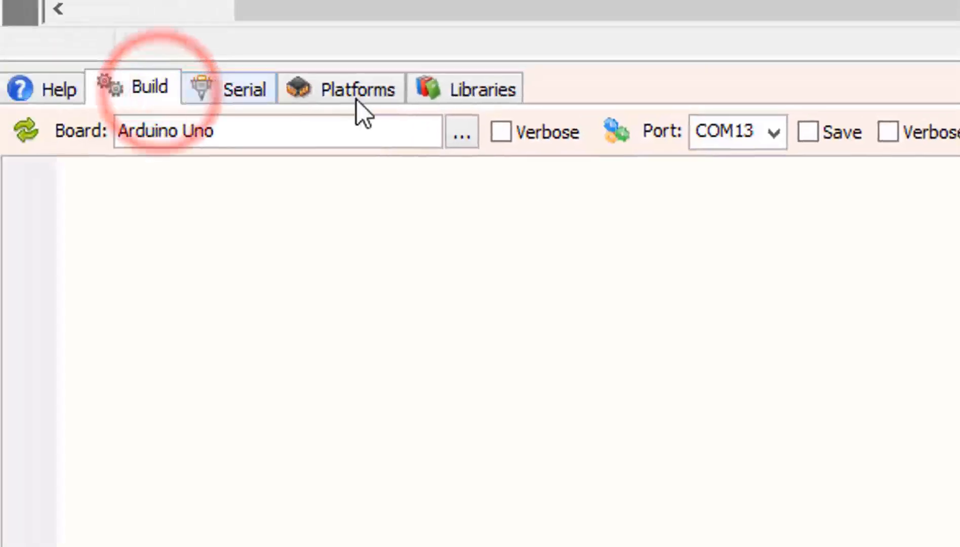